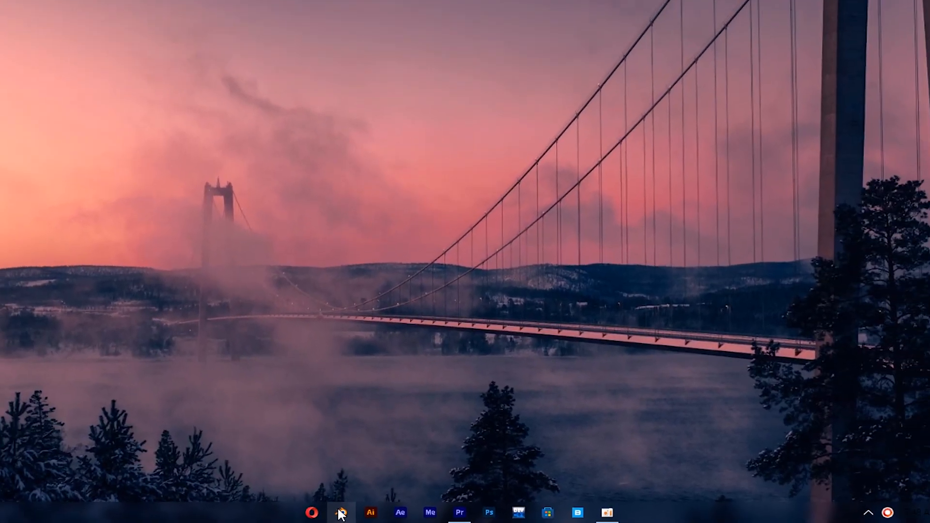
# Launch Blender from the Windows taskbar.
pyautogui.click(340, 513)
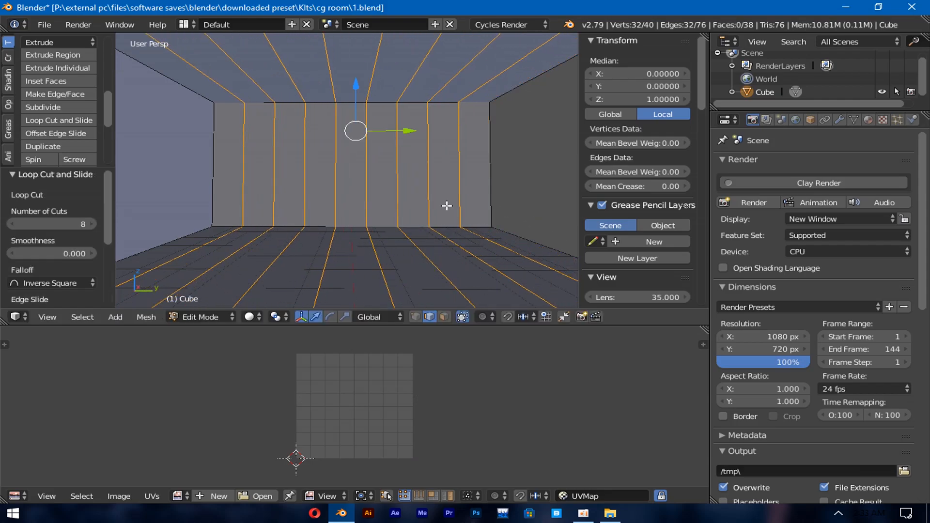
pyautogui.moveTo(439, 293)
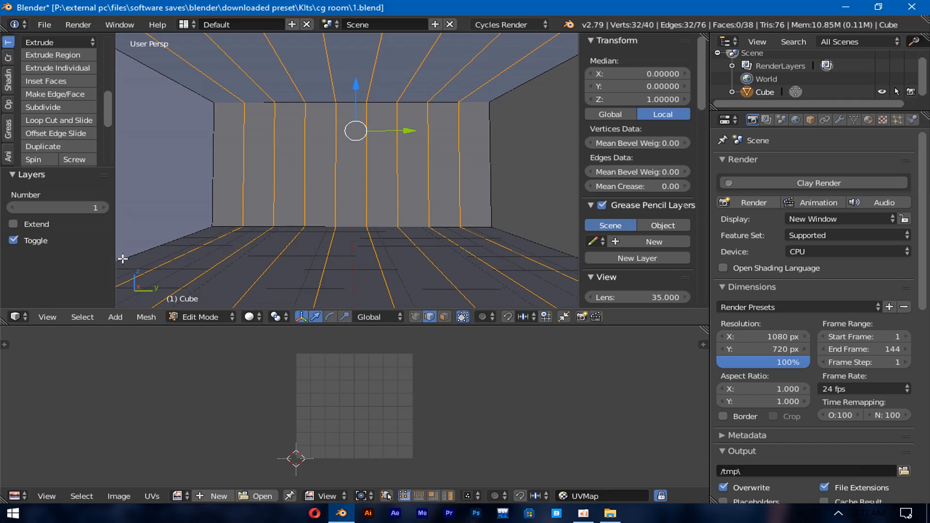
# Clear the selected loop-cut edges and switch to face selection mode.
pyautogui.click(444, 316)
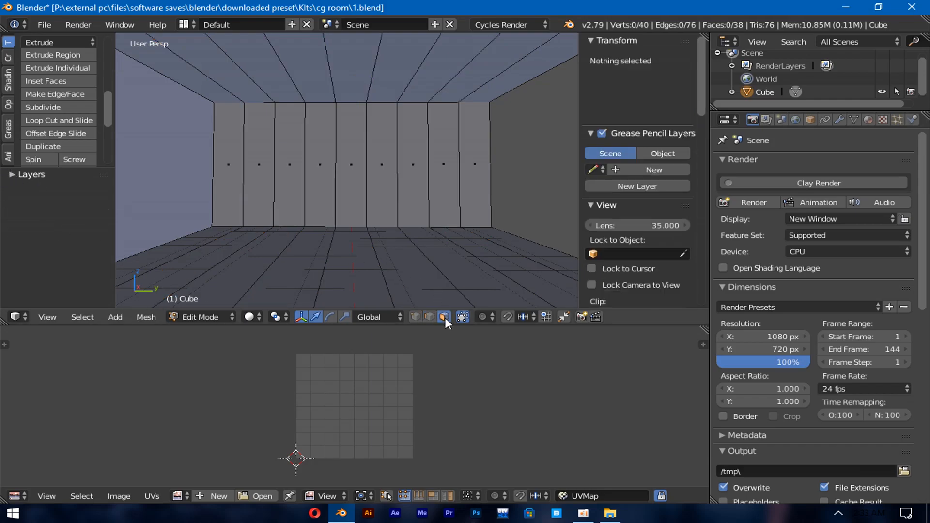
pyautogui.click(258, 163)
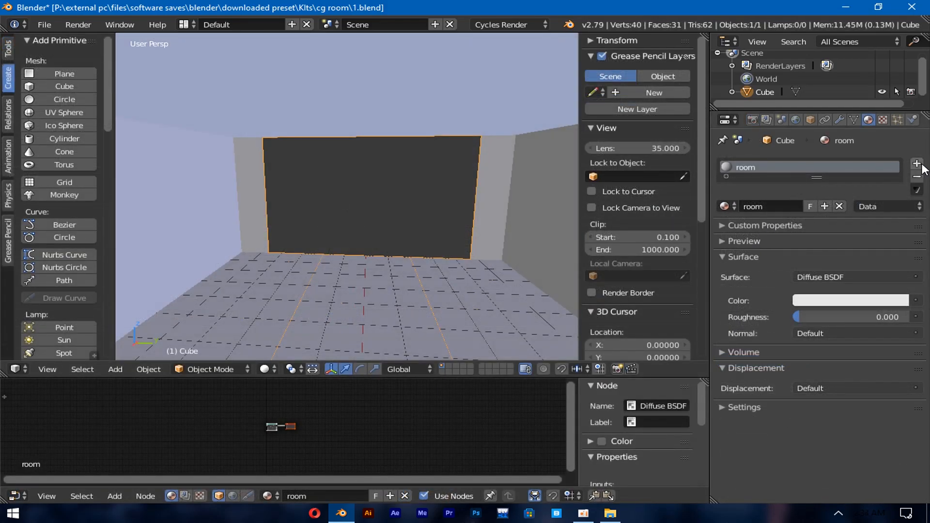
# Add a material slot named 'floor' and give it a Principled BSDF shader.
pyautogui.click(917, 165)
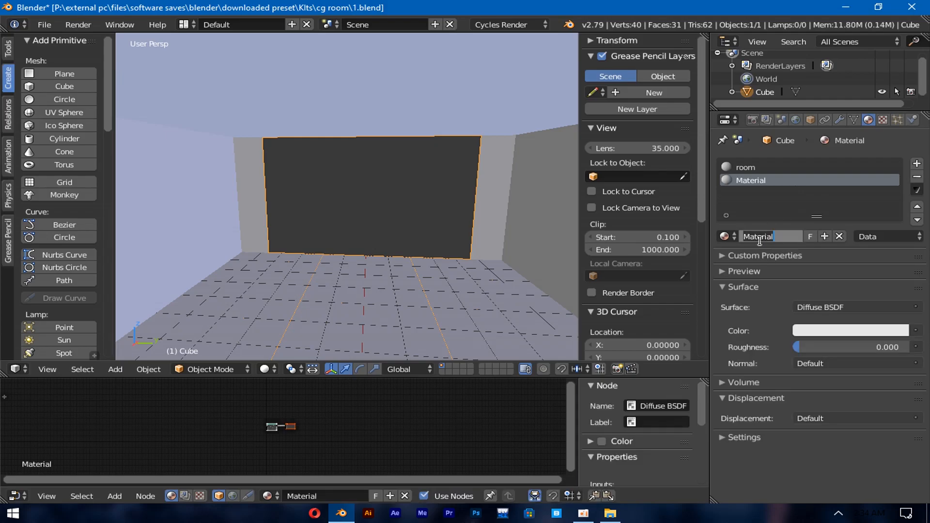
pyautogui.write('floor')
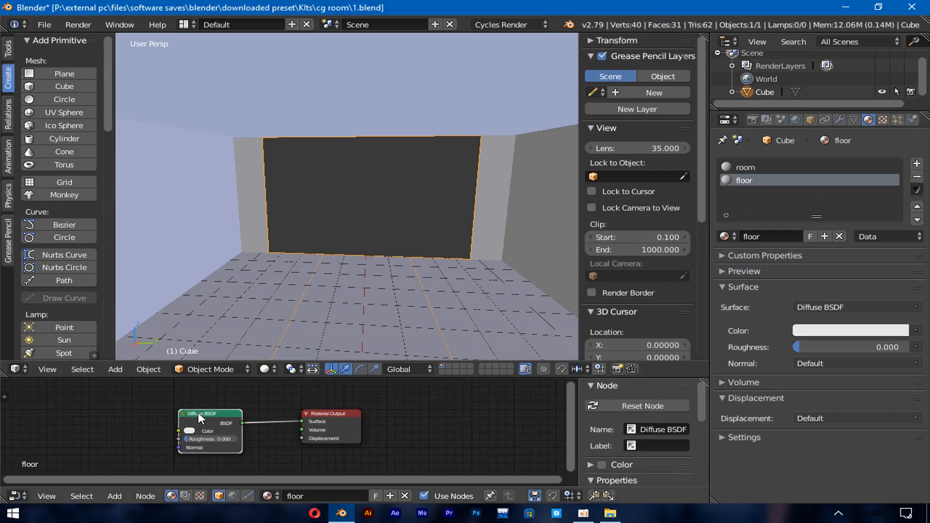
pyautogui.write('p')
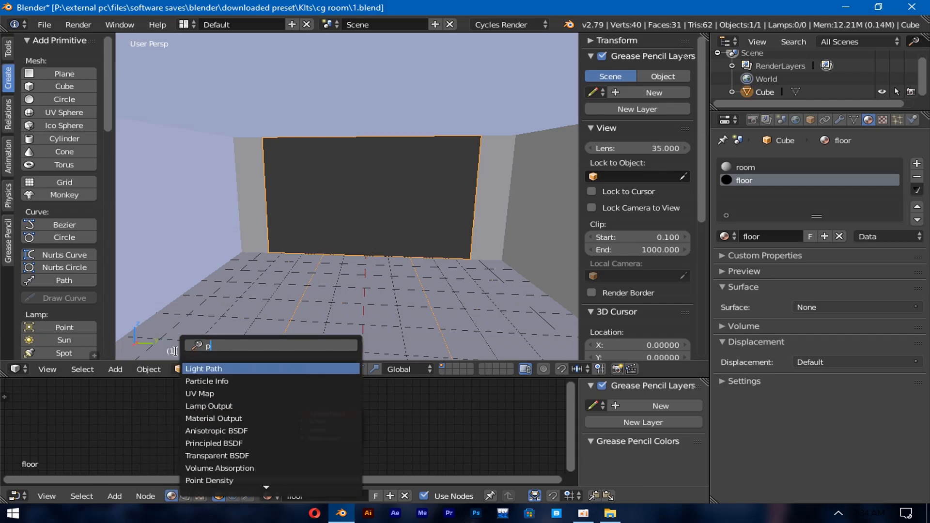
pyautogui.write('rinci')
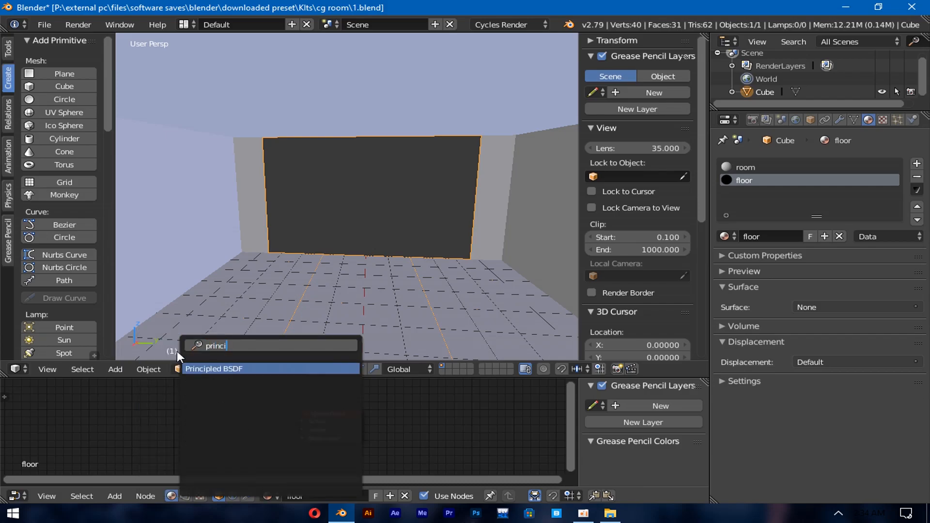
pyautogui.click(214, 368)
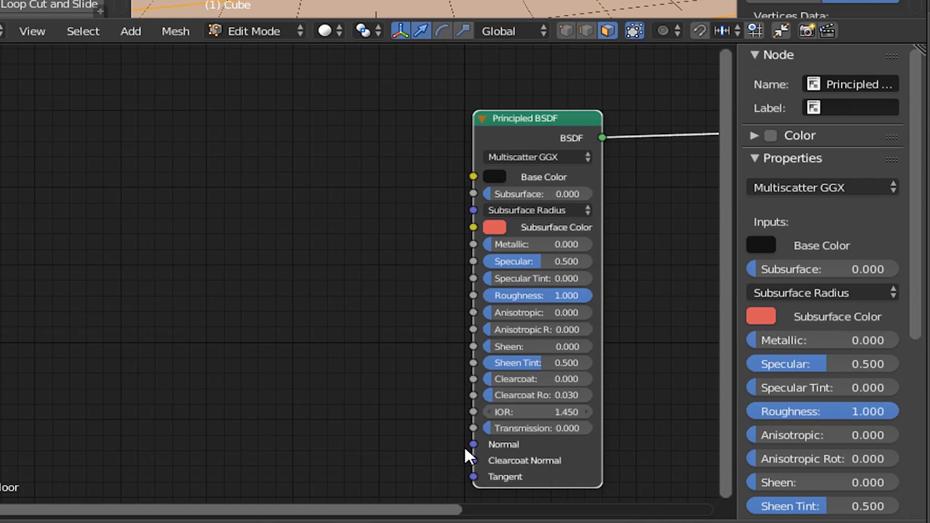
# Add a Bump node and a Noise Texture, linking the noise into the bump height.
pyautogui.write('bu')
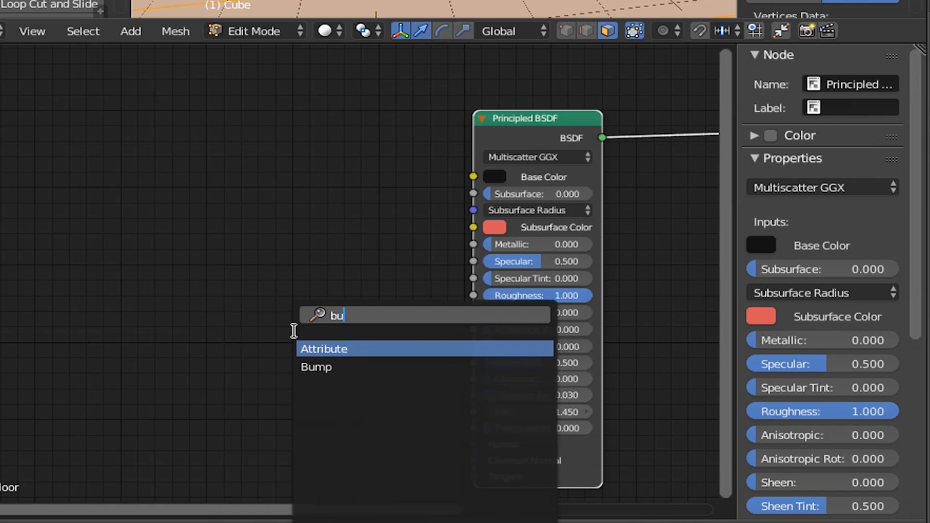
pyautogui.click(316, 367)
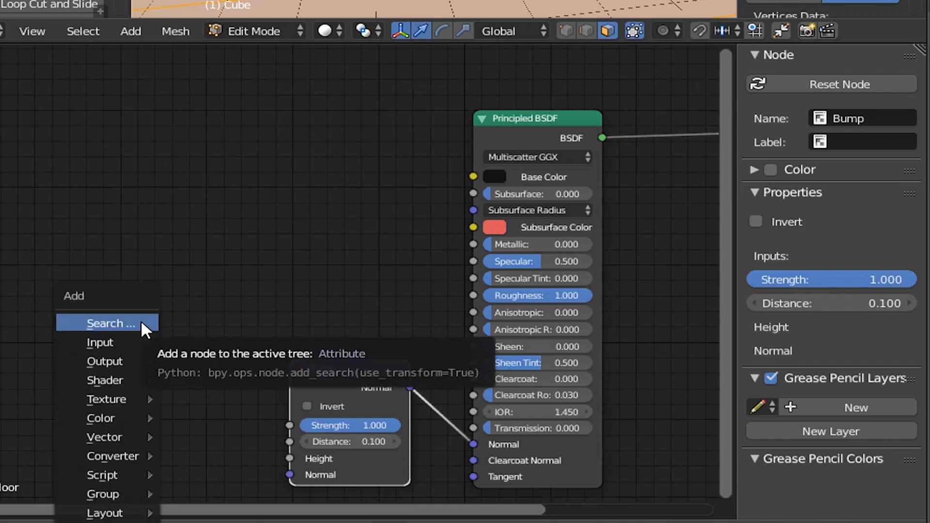
pyautogui.write('no')
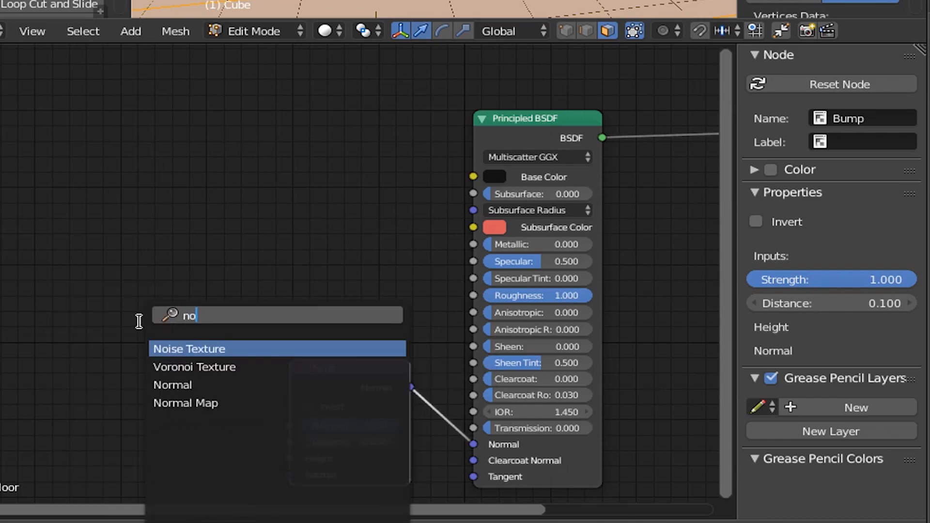
pyautogui.click(189, 349)
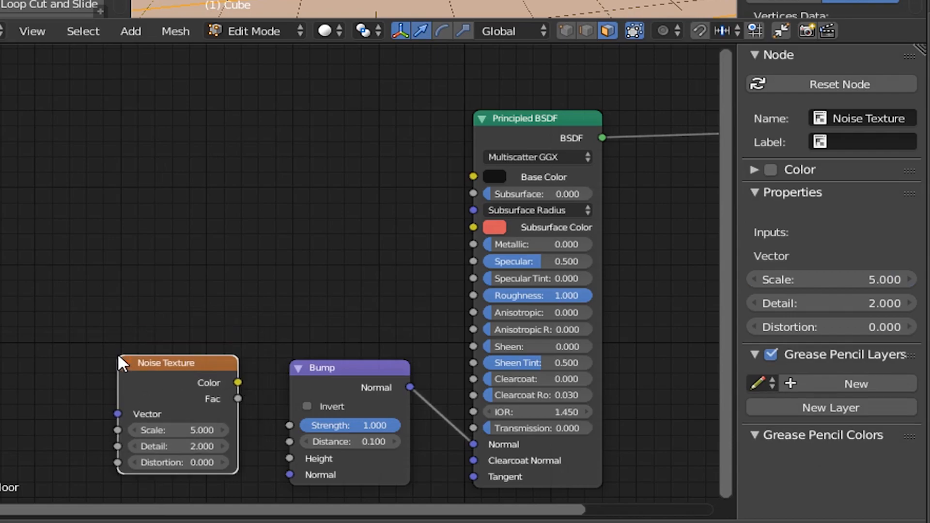
pyautogui.moveTo(238, 383); pyautogui.dragTo(283, 459)
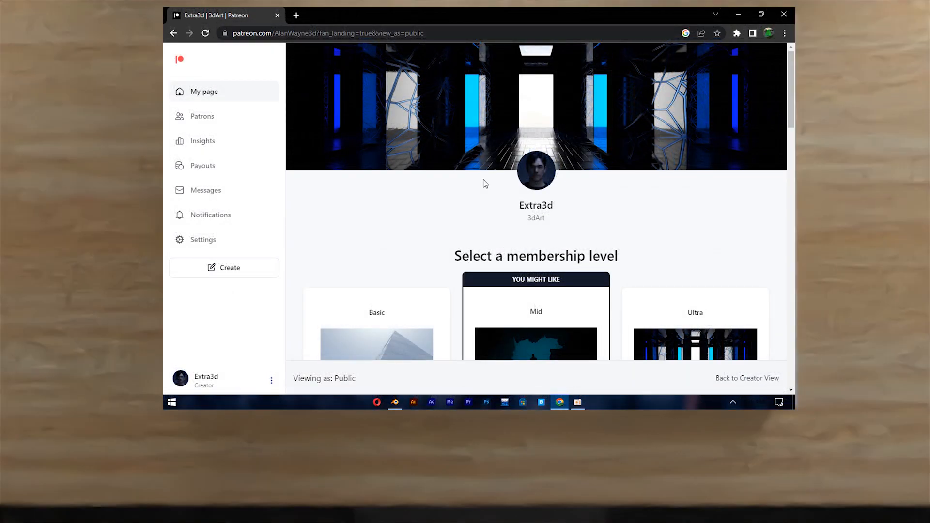
# Scroll the Patreon page down to the membership levels section.
pyautogui.scroll(-3)
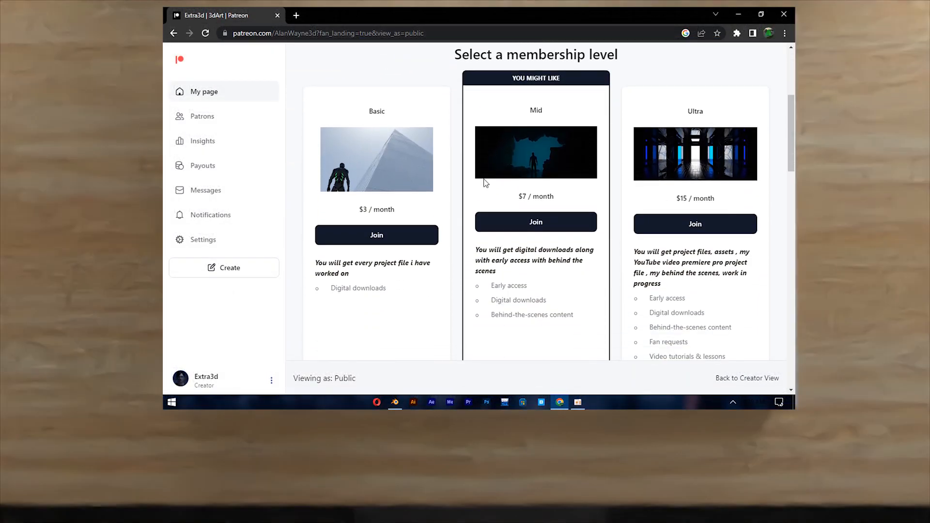
pyautogui.scroll(-3)
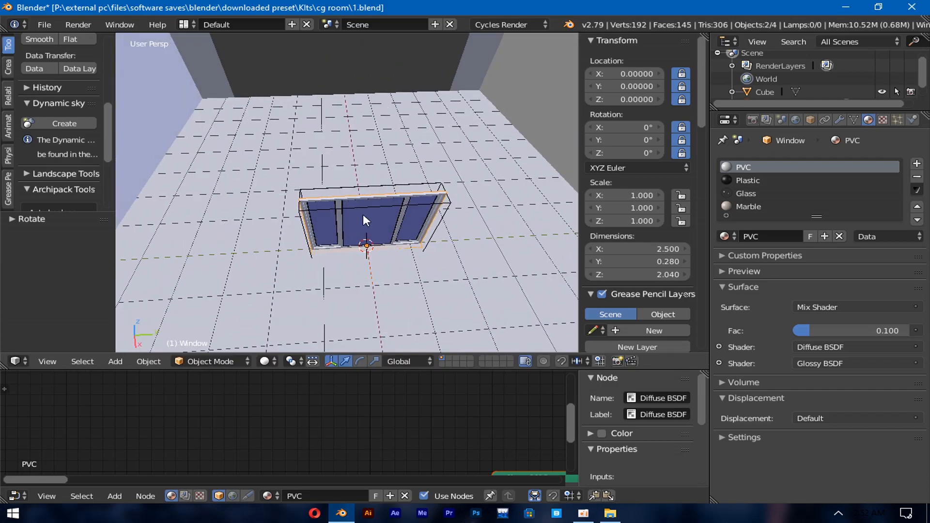
pyautogui.moveTo(355, 367)
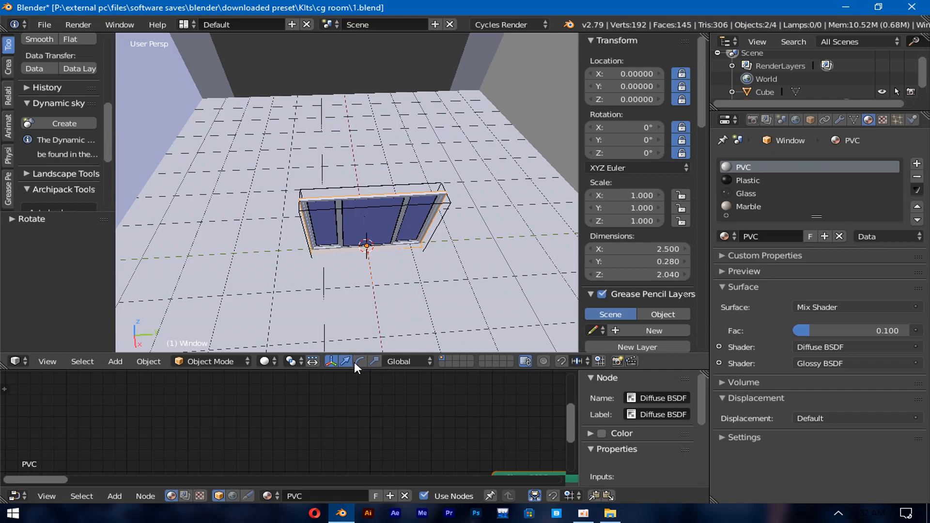
pyautogui.moveTo(369, 299)
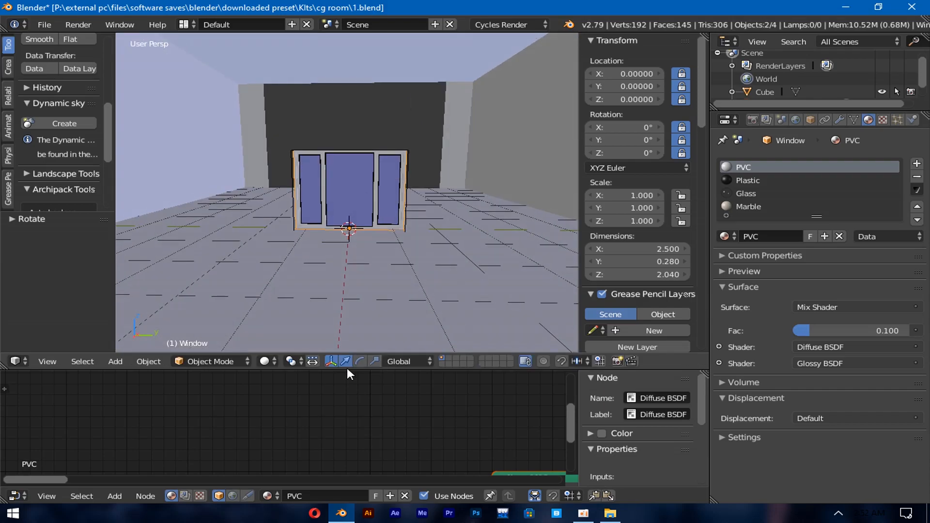
# Add an Archipack window object in the middle of the room.
pyautogui.click(358, 362)
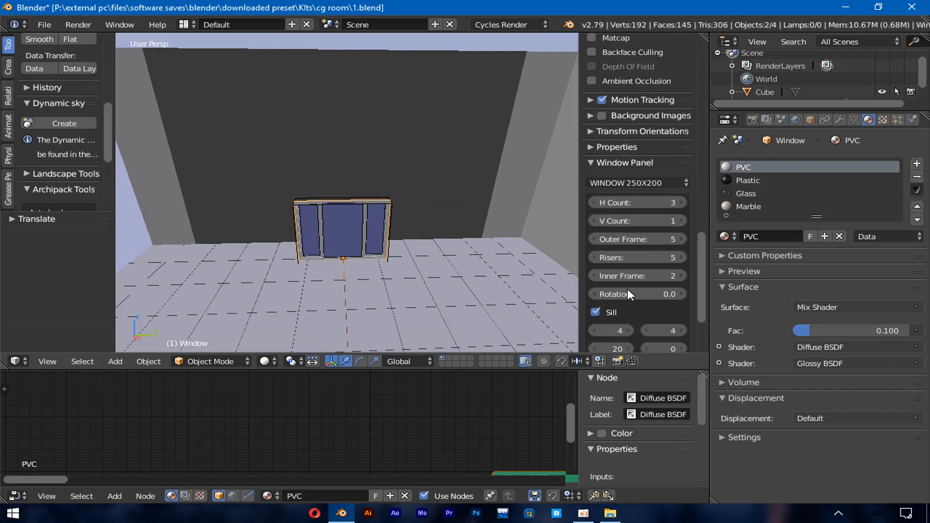
# Give the window a flat top and make the top-left pane an opening pane.
pyautogui.scroll(-3)
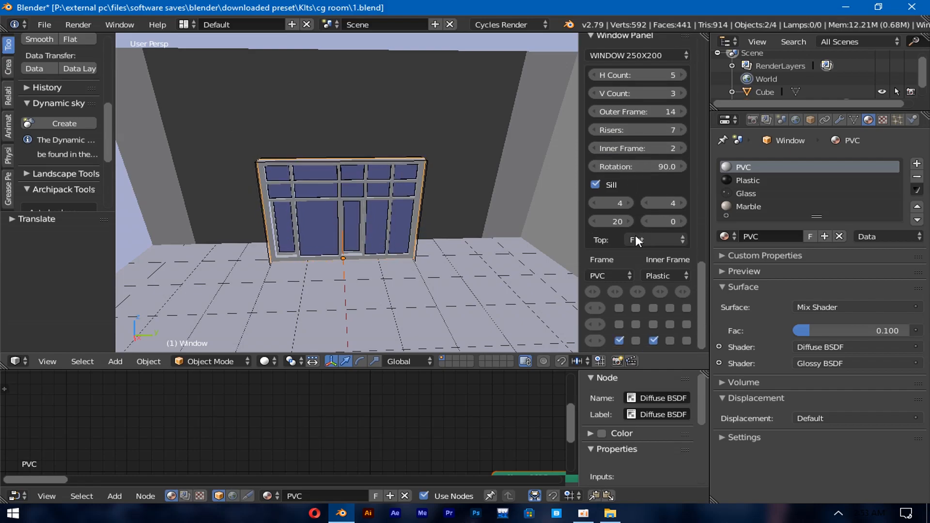
pyautogui.click(619, 308)
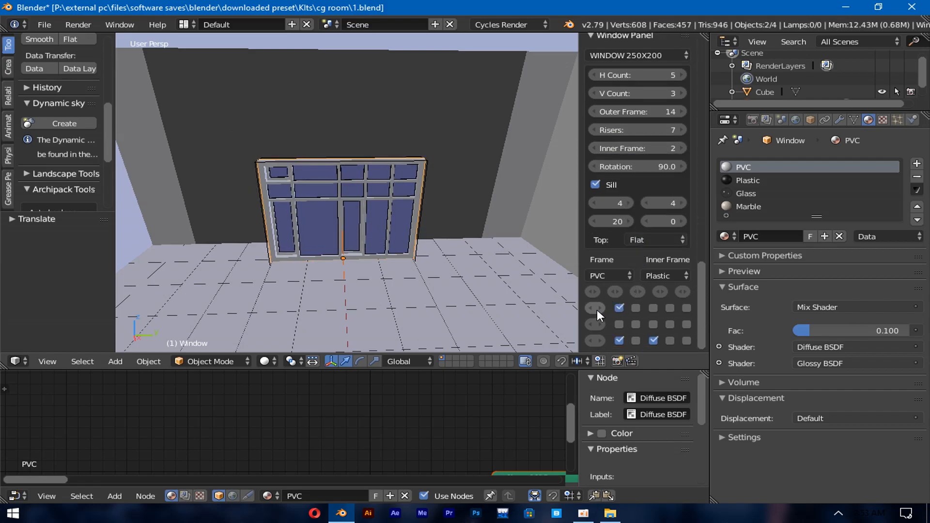
pyautogui.click(592, 308)
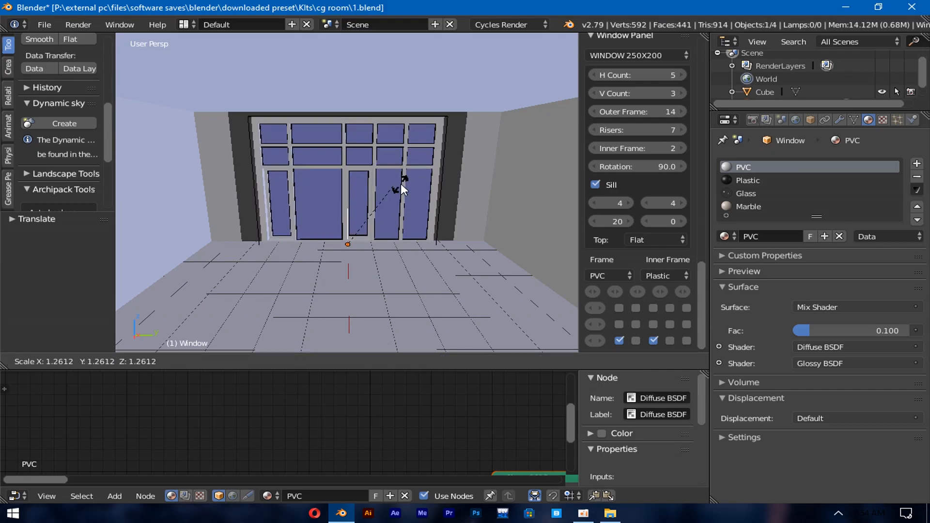
# Confirm the window scaled to about 1.26 and set into the back wall.
pyautogui.click(652, 75)
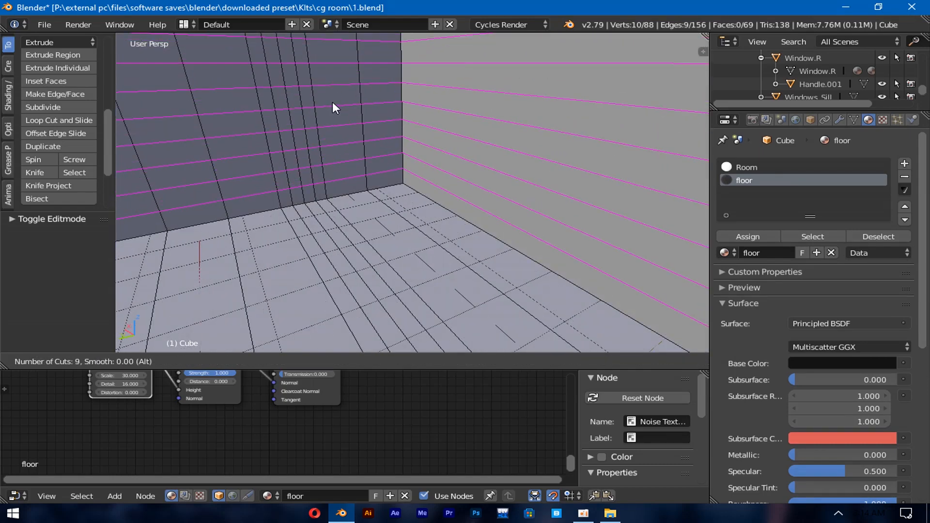
# Confirm nine horizontal loop cuts around the room's walls.
pyautogui.click(340, 94)
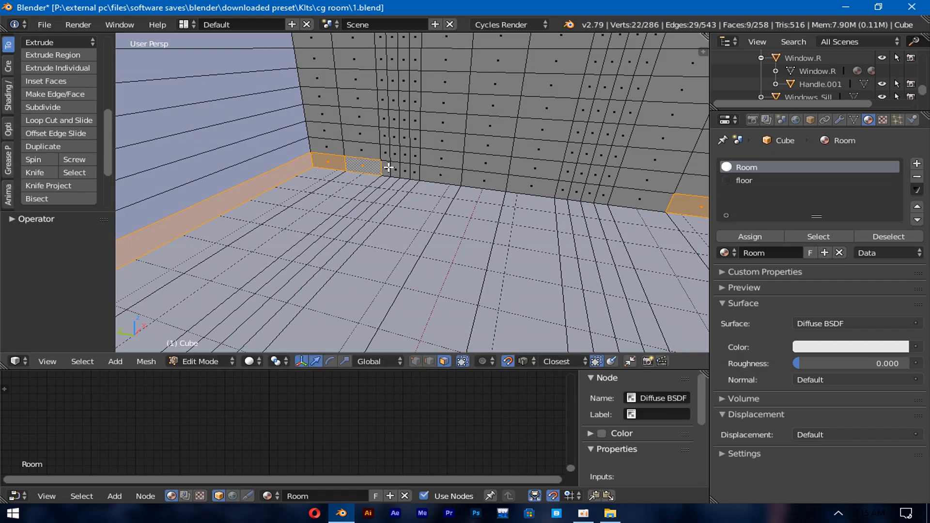
# Add another bottom wall face to the baseboard selection band.
pyautogui.click(624, 194)
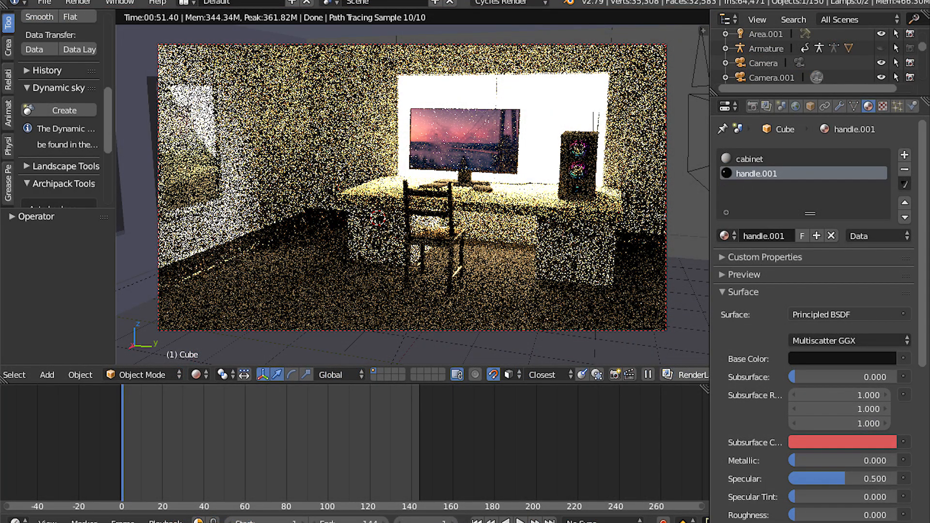
# Preview the bedroom scene with desk, chair and PC in the Cycles rendered view.
pyautogui.click(584, 514)
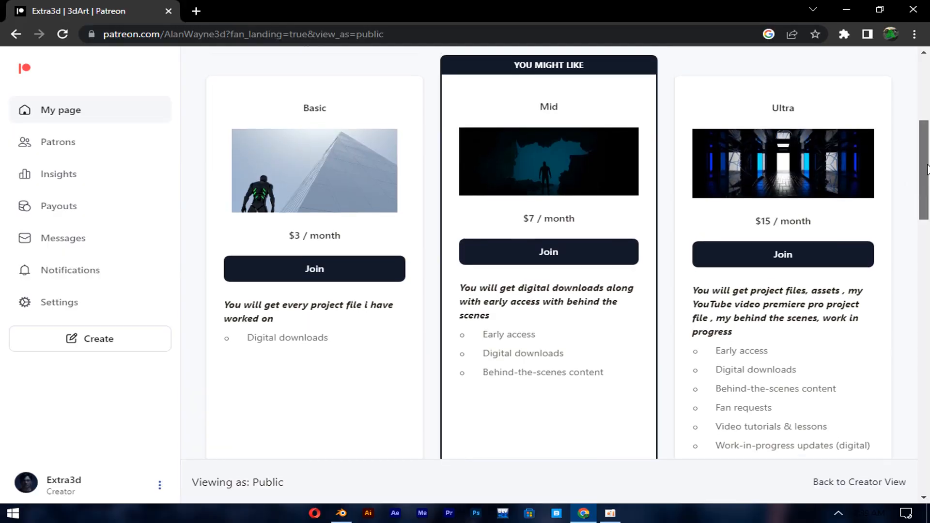